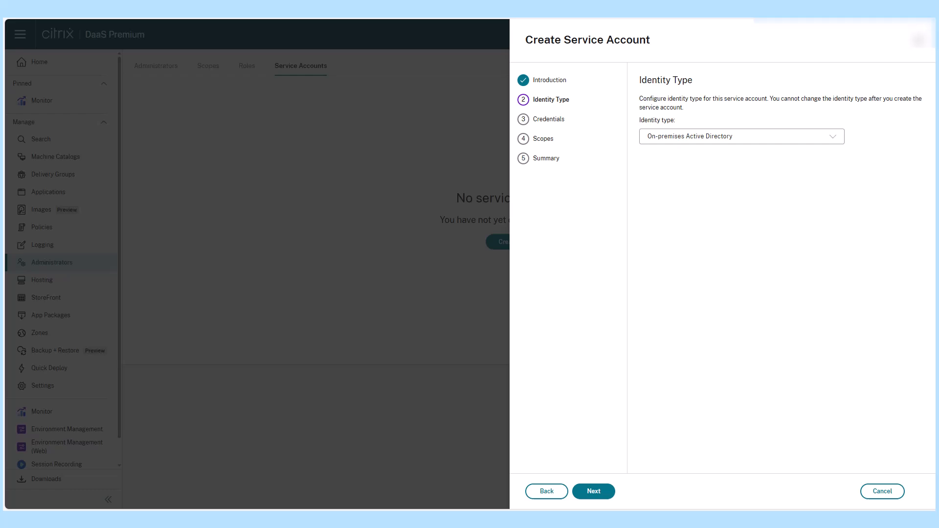
Advance through the identity, app credentials and All scope steps of the new service account.
{"action": "left_click", "coordinate": [593, 490]}
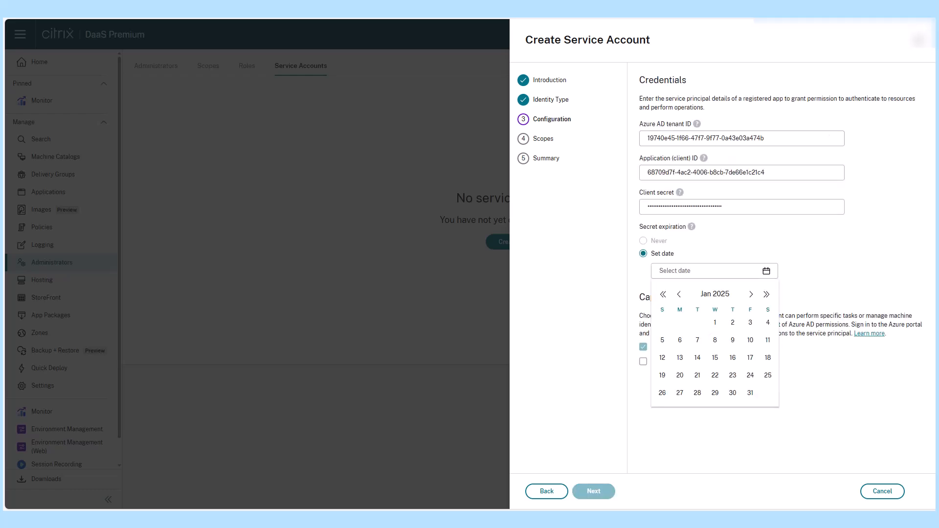
{"action": "left_click", "coordinate": [592, 491]}
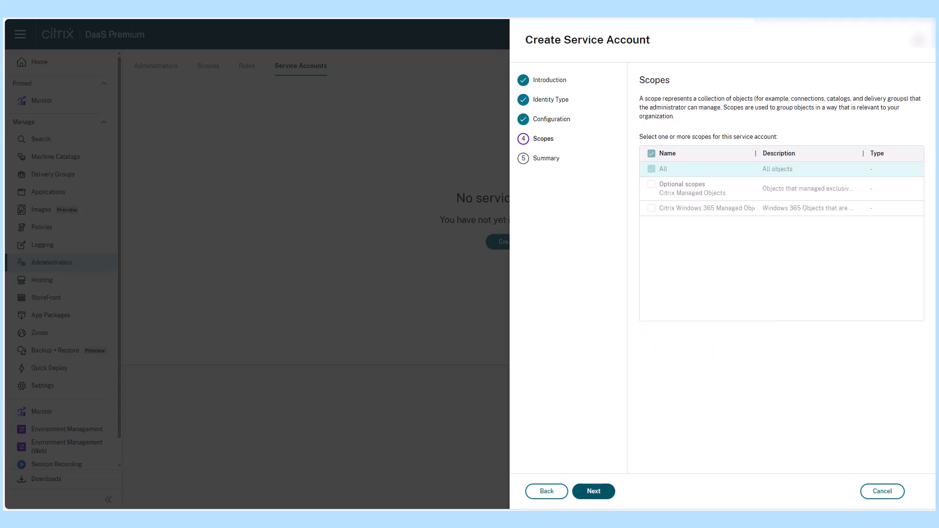
{"action": "left_click", "coordinate": [592, 491]}
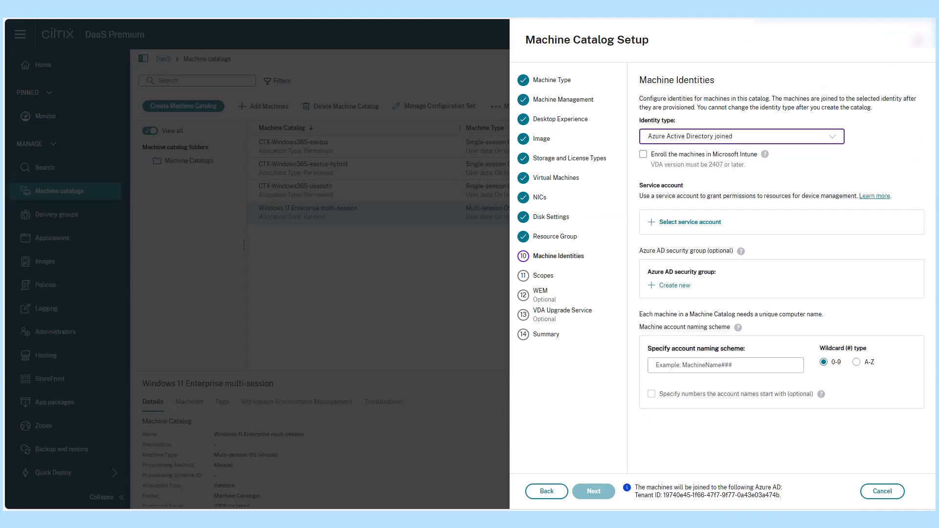
Assign the EntraID service account and naming scheme AADIntune## to the Intune-enrolled catalog.
{"action": "left_click", "coordinate": [690, 222]}
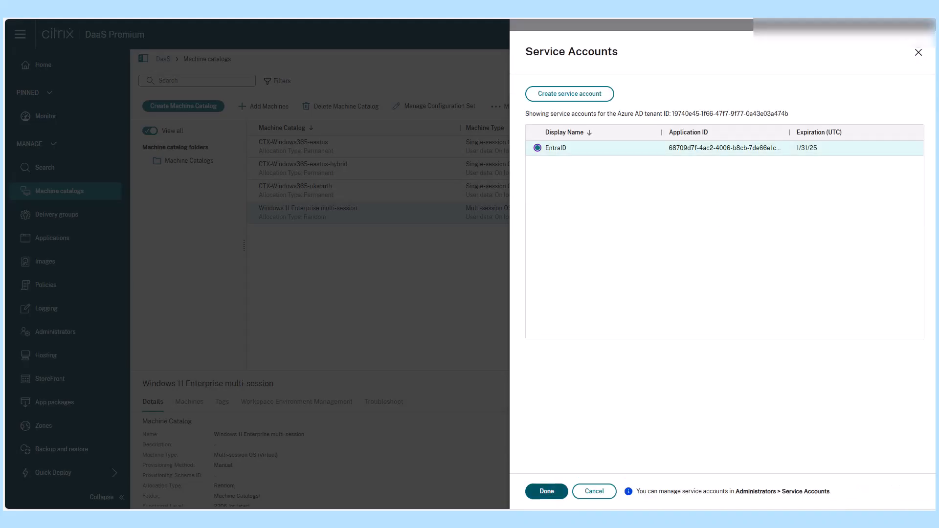
{"action": "left_click", "coordinate": [545, 491]}
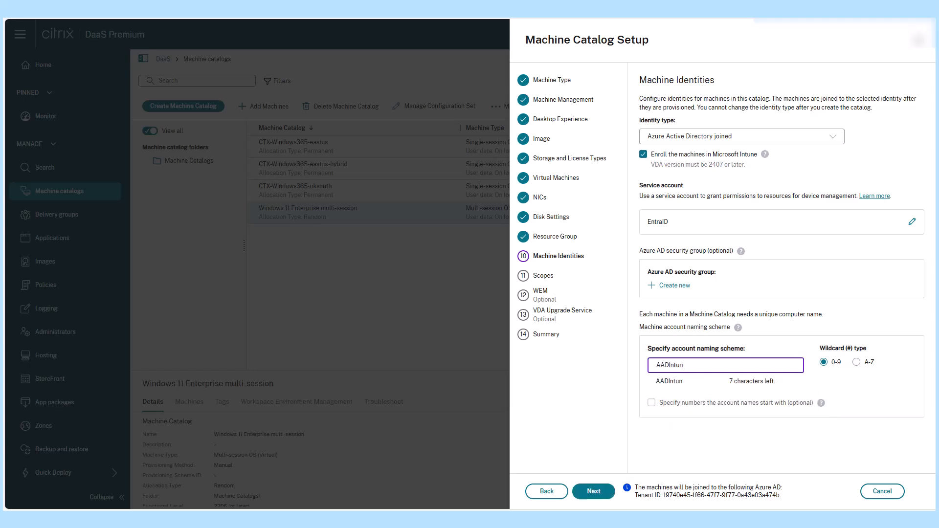
{"action": "type", "text": "e##"}
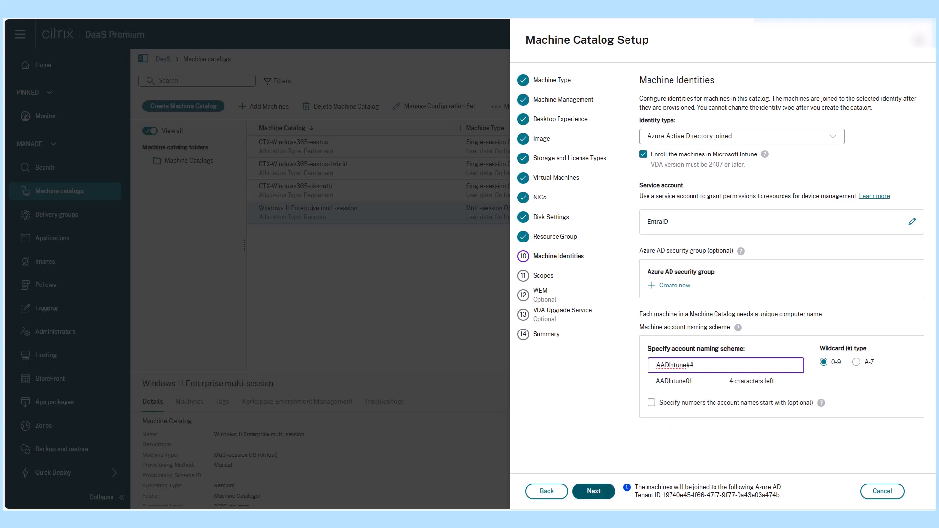
{"action": "left_click", "coordinate": [593, 491]}
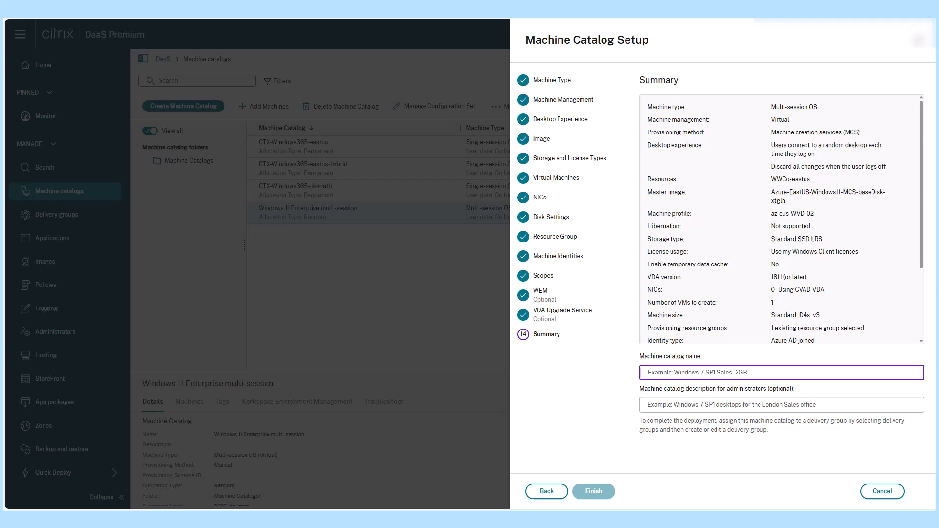
Name the catalog EntraID_Intune, start its creation and go to Delivery groups.
{"action": "type", "text": "EntraID_Intune"}
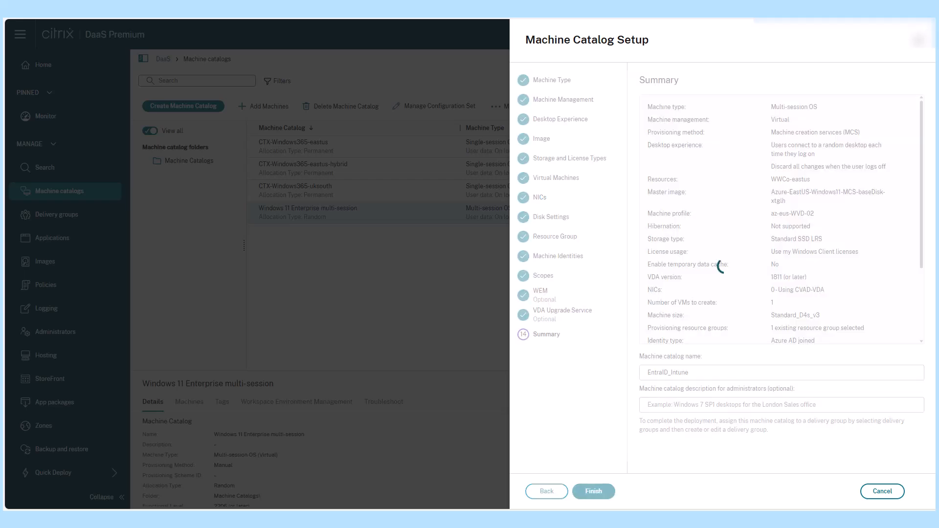
{"action": "left_click", "coordinate": [592, 491]}
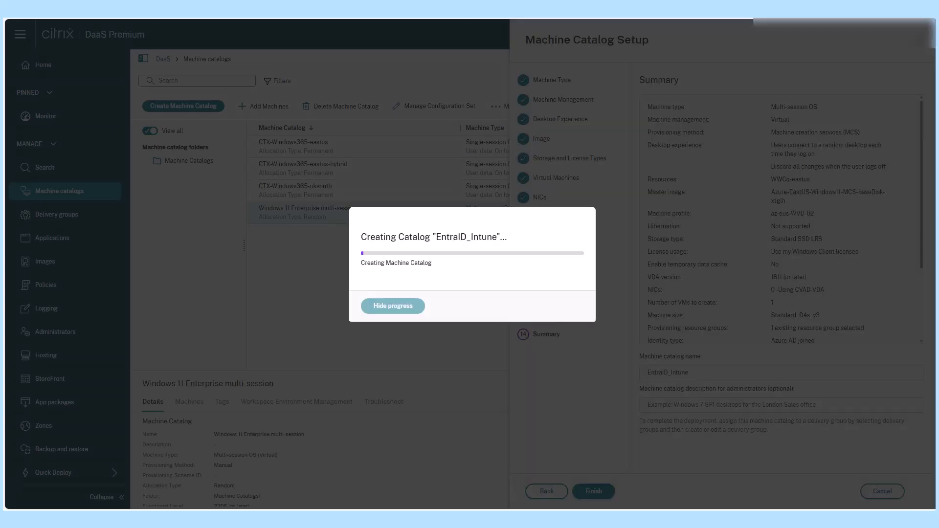
{"action": "left_click", "coordinate": [57, 215]}
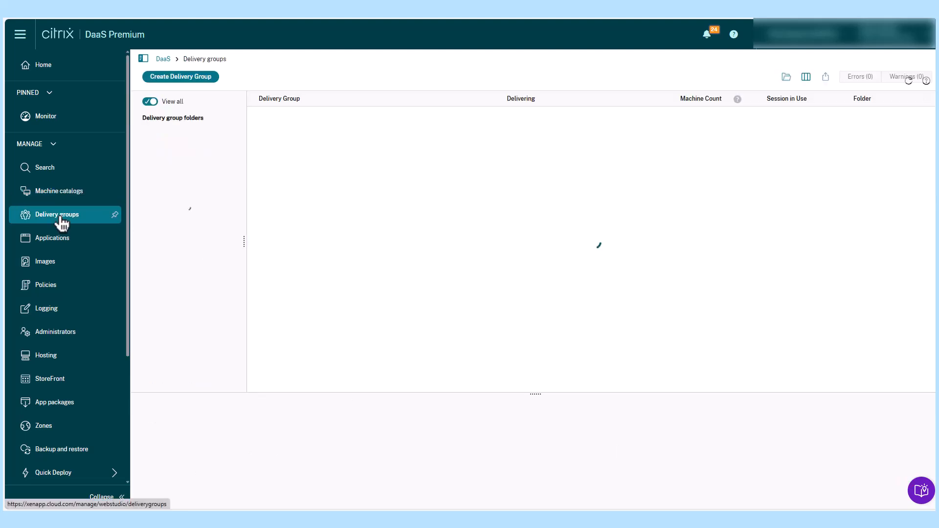
Create the AADIntuneDesktop delivery group with one desktop from the EntraID_Intune catalog.
{"action": "left_click", "coordinate": [180, 77]}
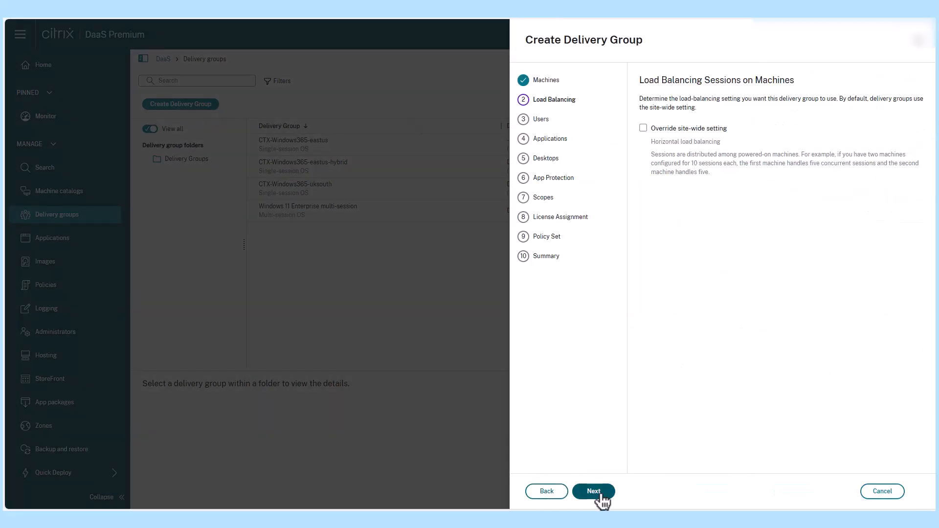
{"action": "left_click", "coordinate": [592, 491]}
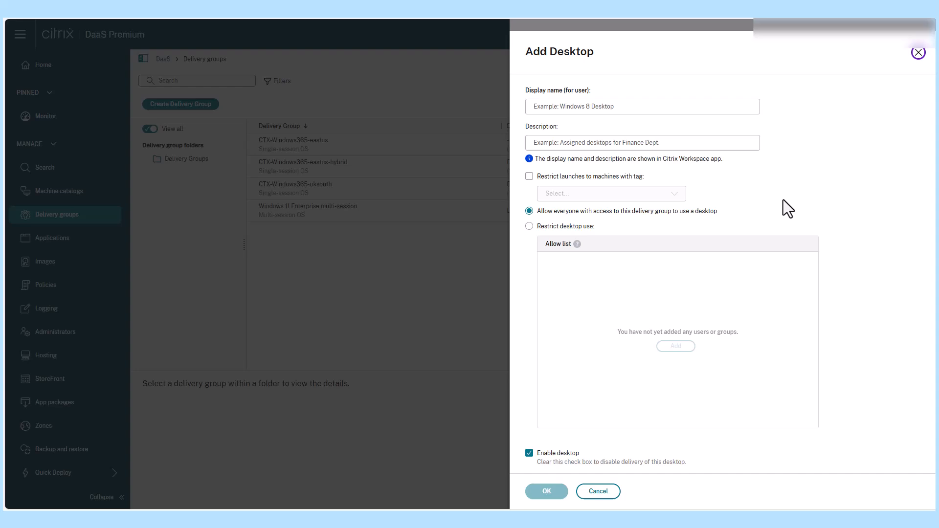
{"action": "left_click", "coordinate": [545, 491]}
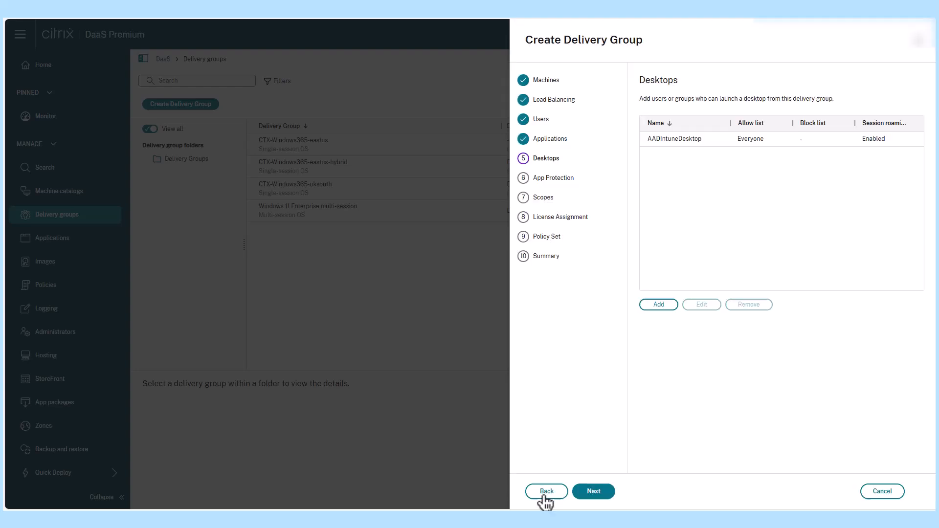
{"action": "left_click", "coordinate": [593, 491]}
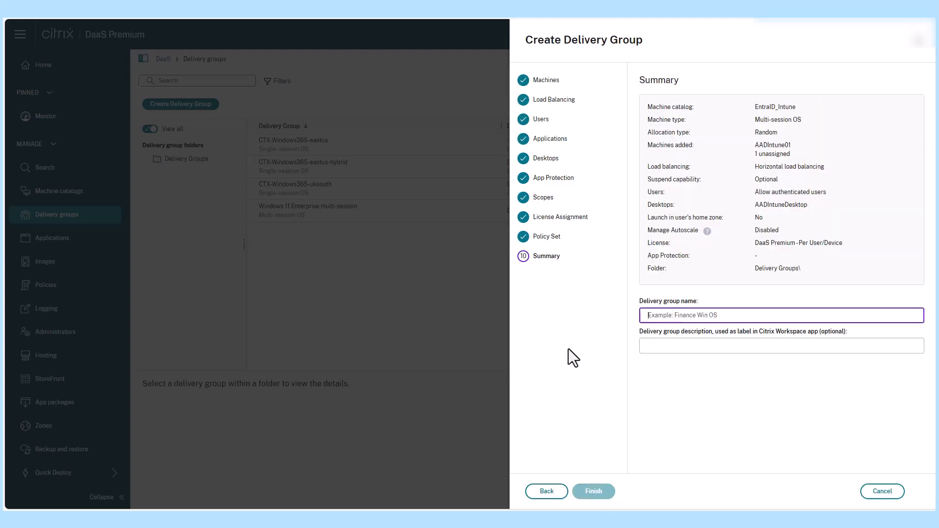
{"action": "left_click", "coordinate": [593, 491]}
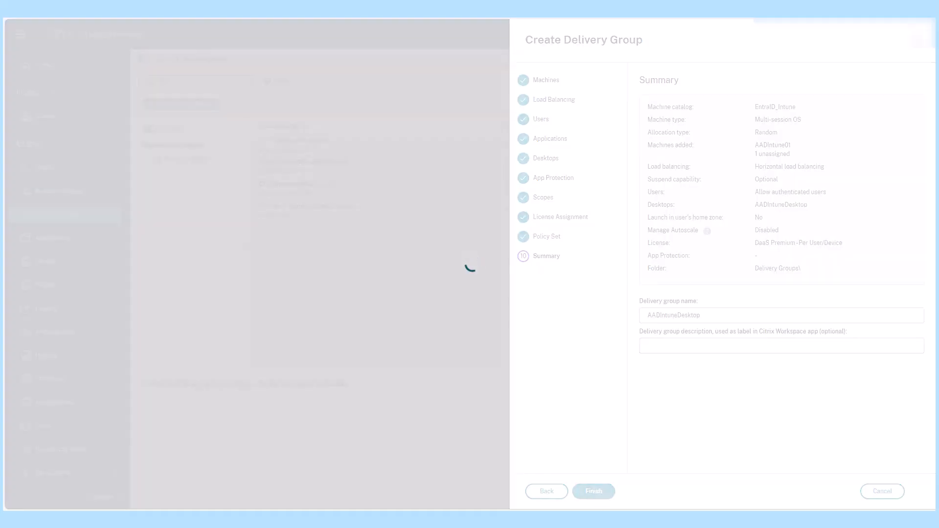
Look up AADINTUNEDEMO01 in the Entra ID and Intune device lists to confirm it is compliant.
{"action": "left_click", "coordinate": [592, 491]}
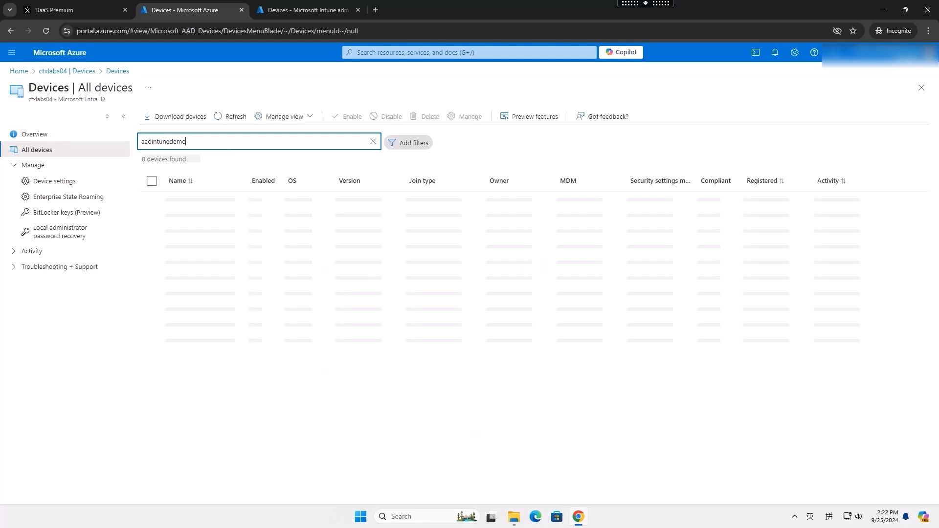
{"action": "type", "text": "01"}
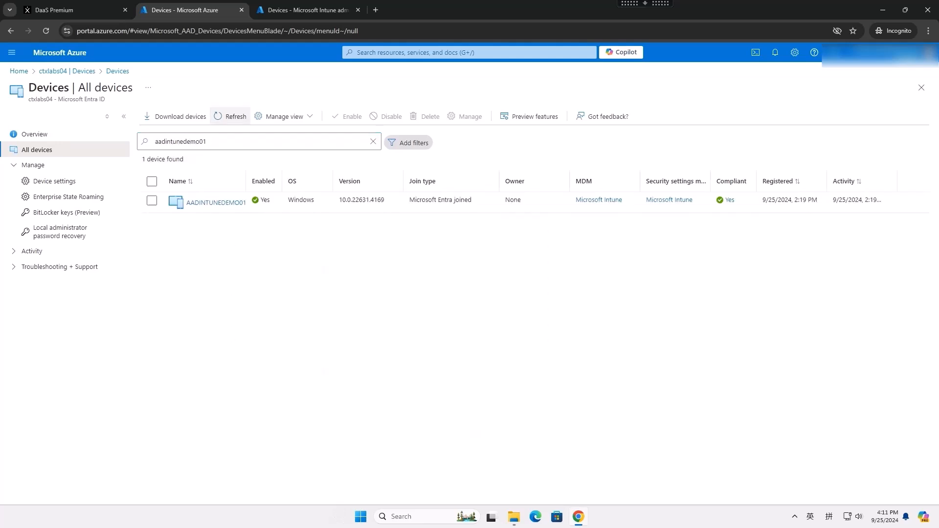
{"action": "left_click", "coordinate": [305, 10]}
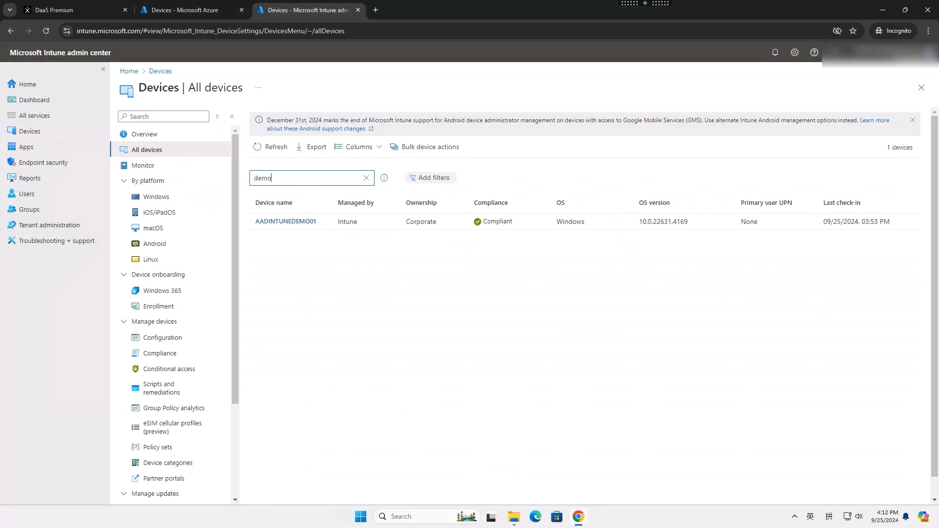